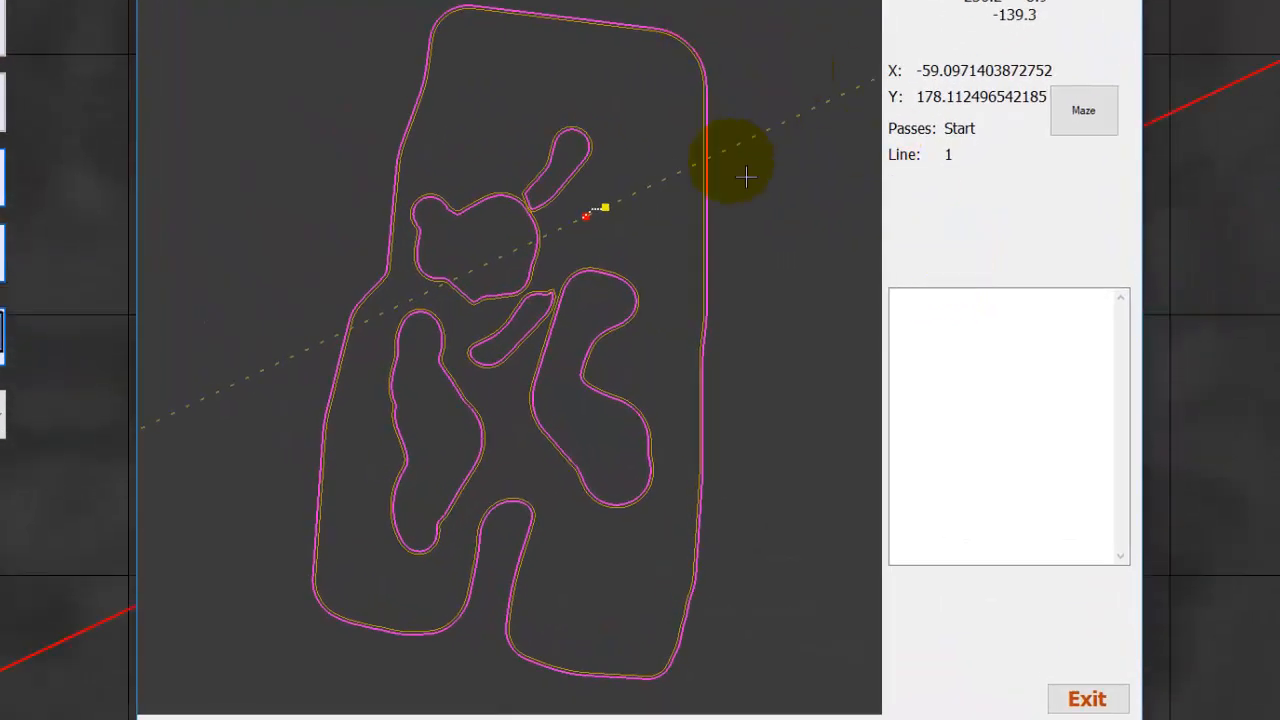
pyautogui.moveTo(740, 330)
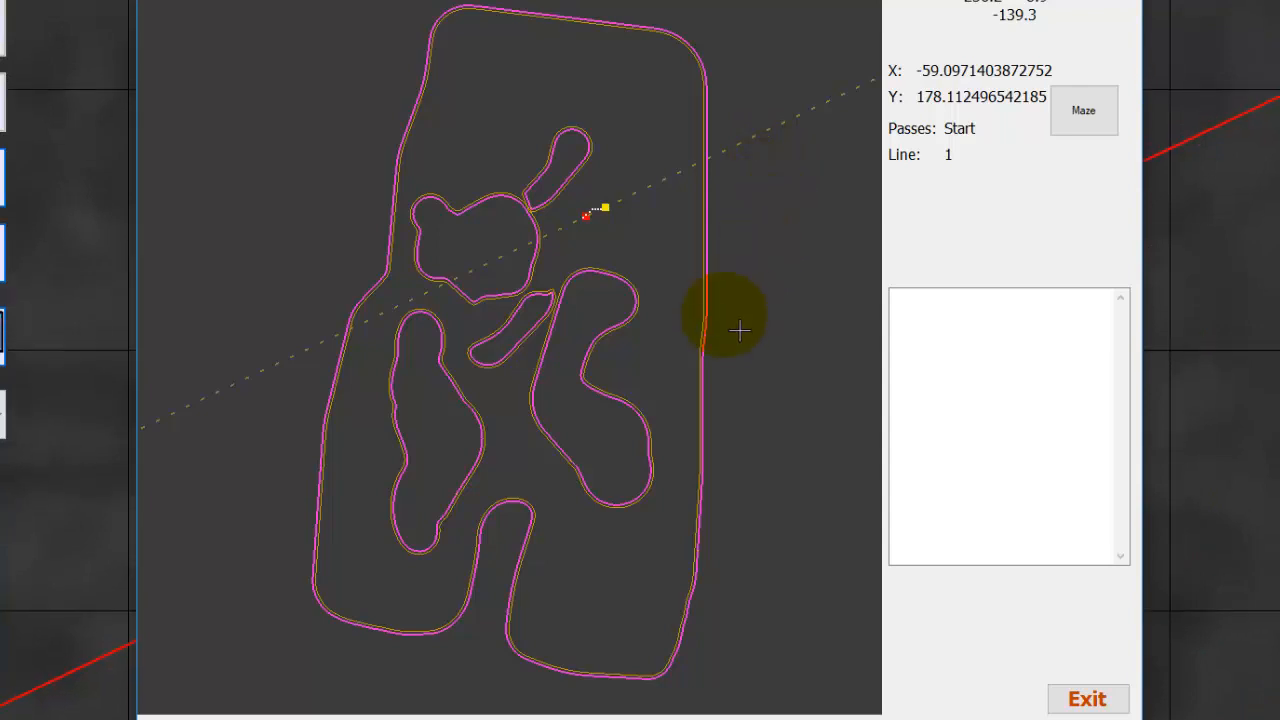
pyautogui.moveTo(617, 258)
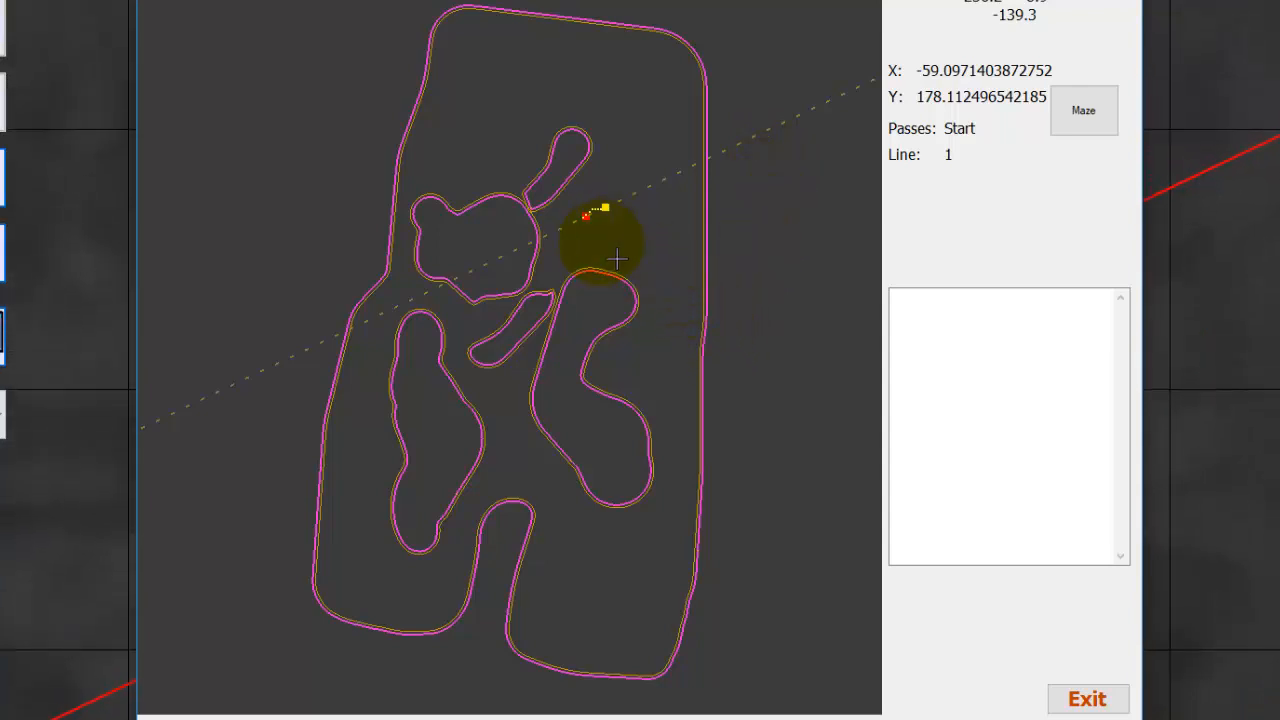
pyautogui.moveTo(650, 230)
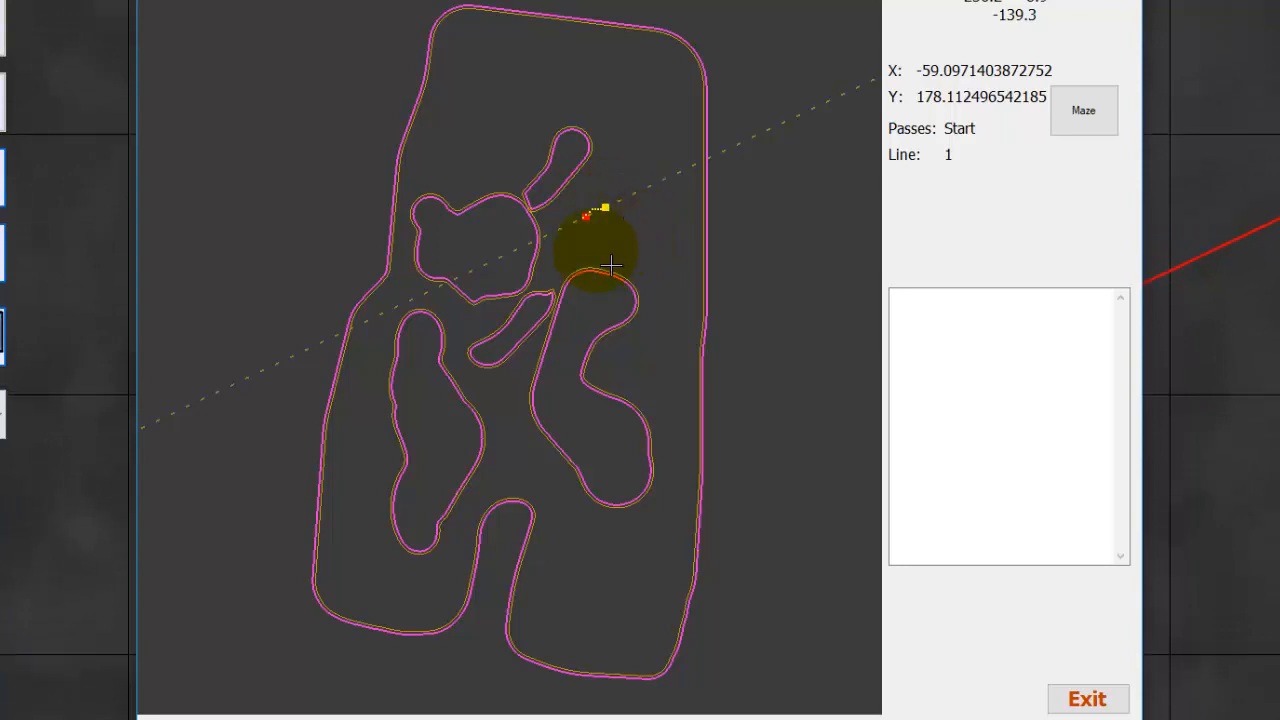
pyautogui.moveTo(457, 367)
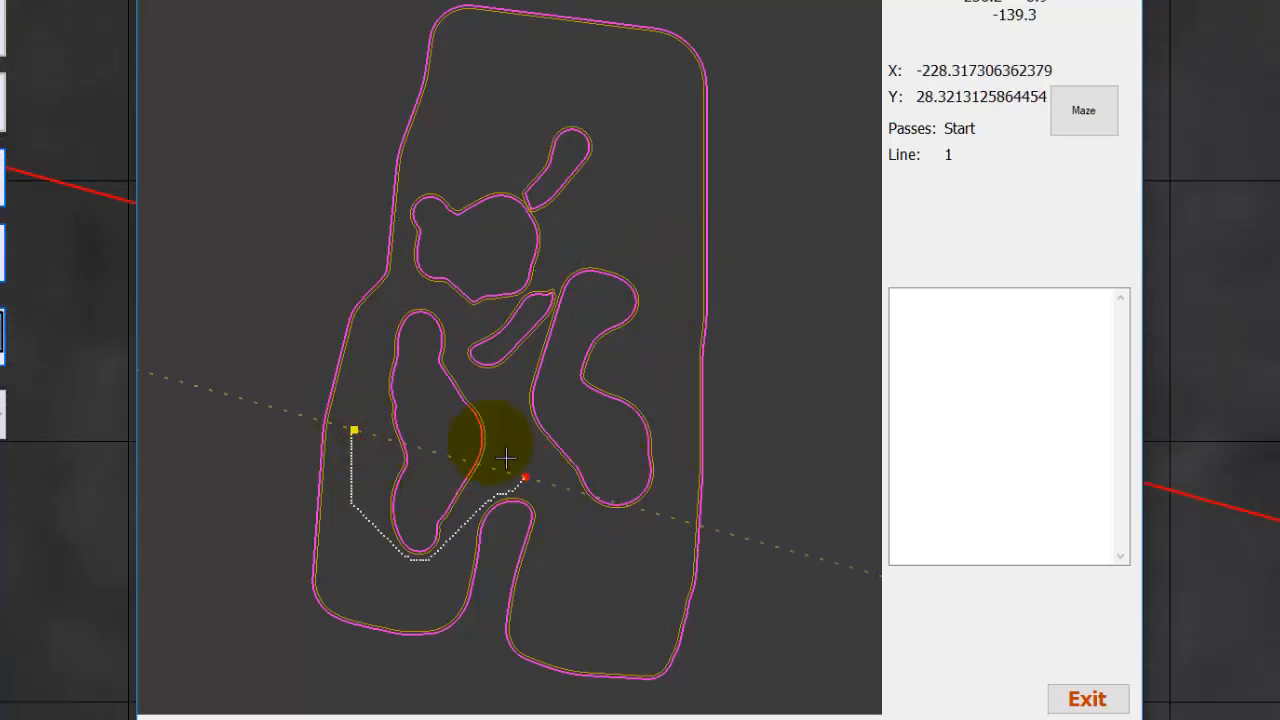
pyautogui.moveTo(603, 609)
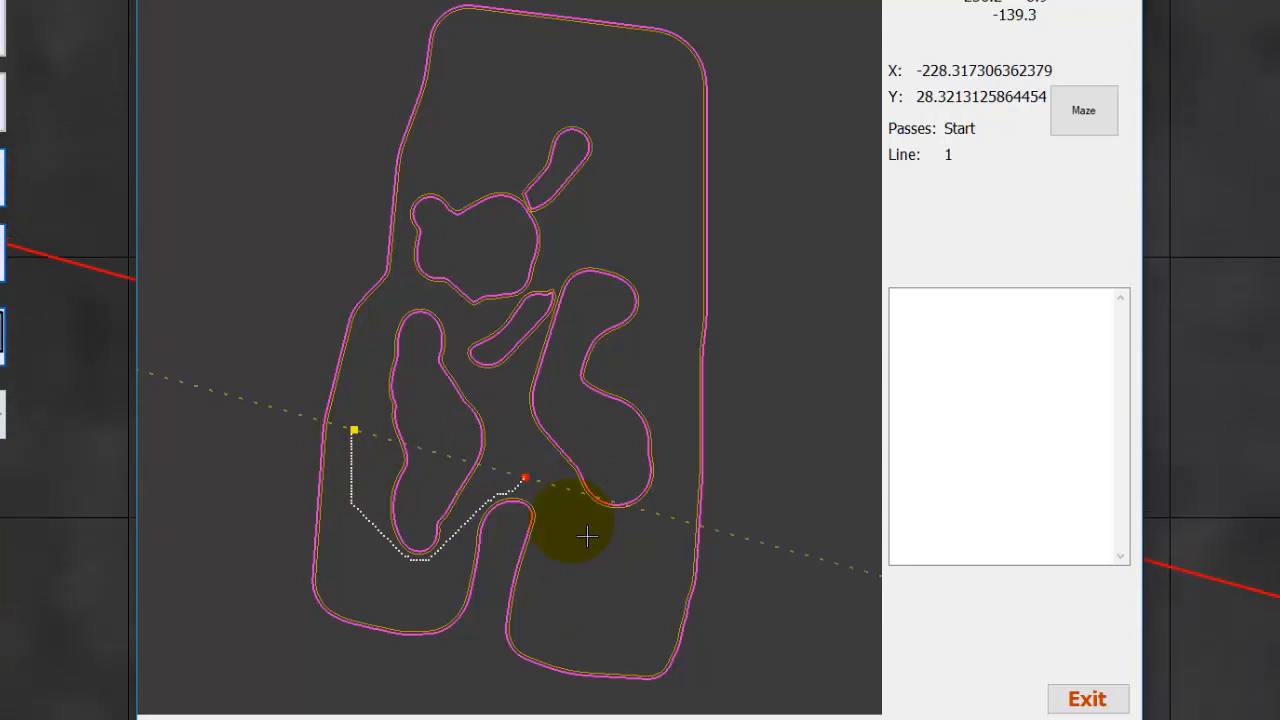
pyautogui.moveTo(650, 382)
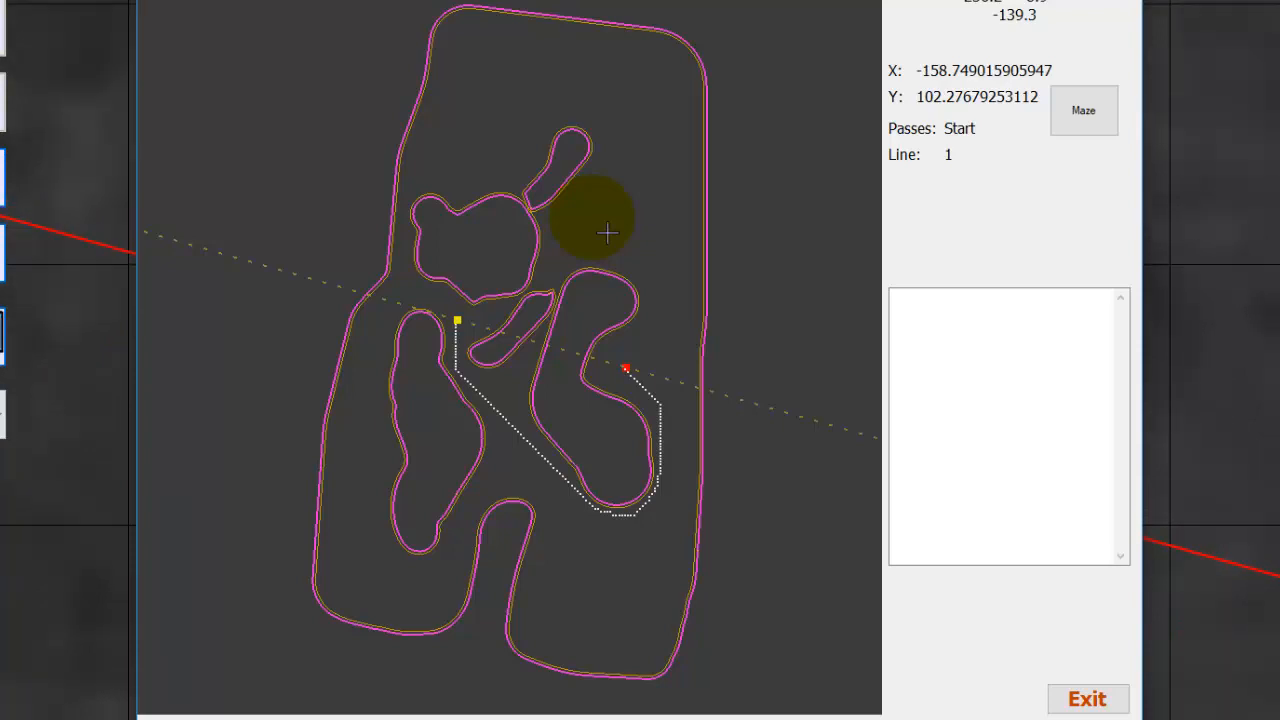
pyautogui.moveTo(618, 227)
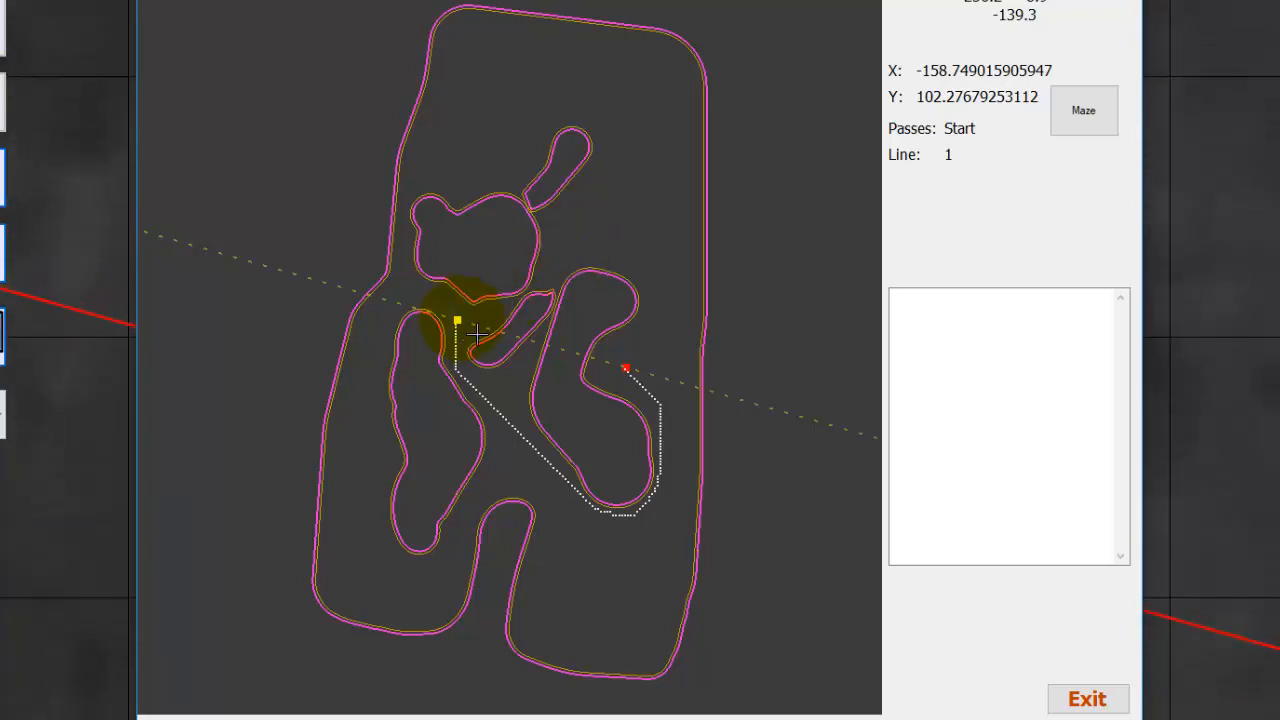
pyautogui.moveTo(455, 380)
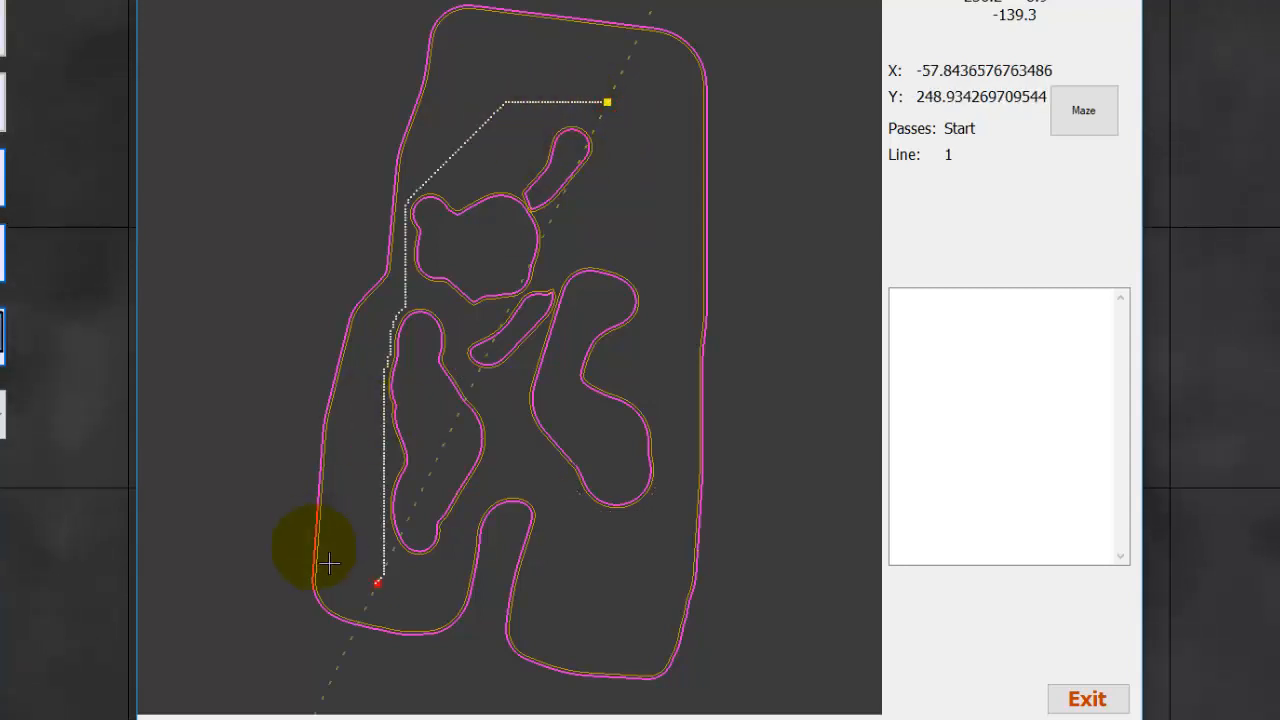
pyautogui.moveTo(636, 96)
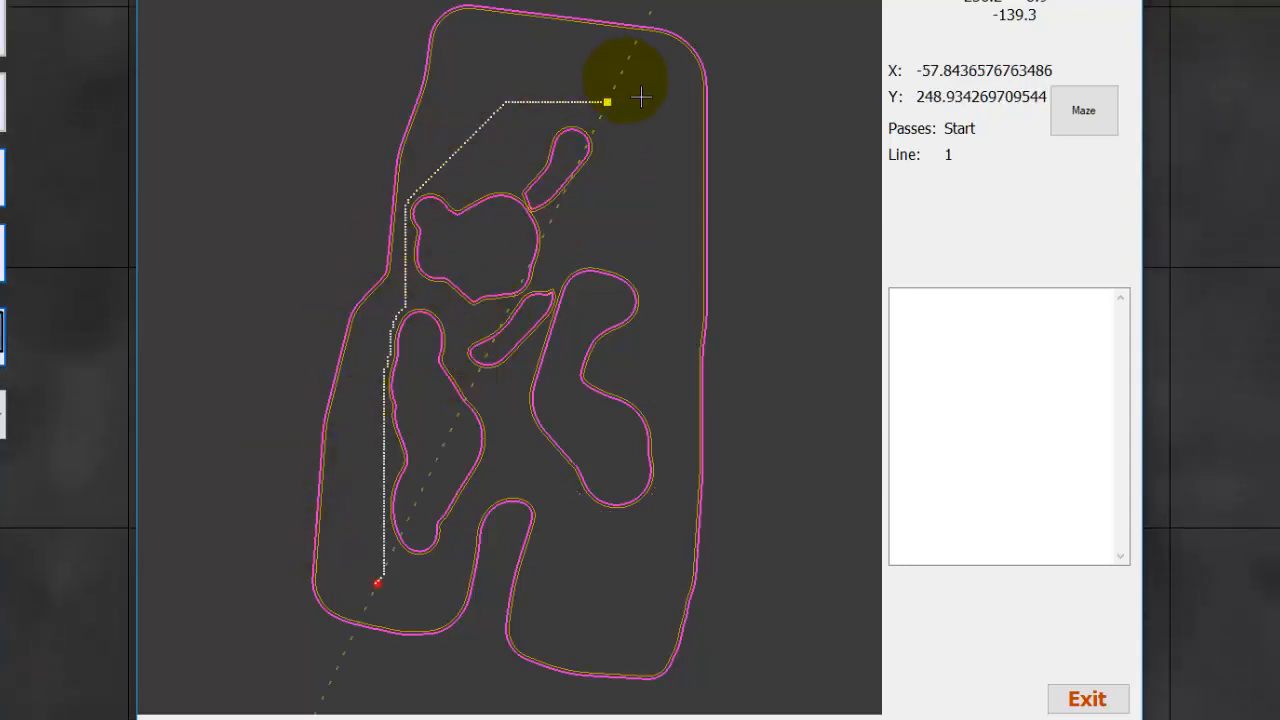
pyautogui.moveTo(643, 231)
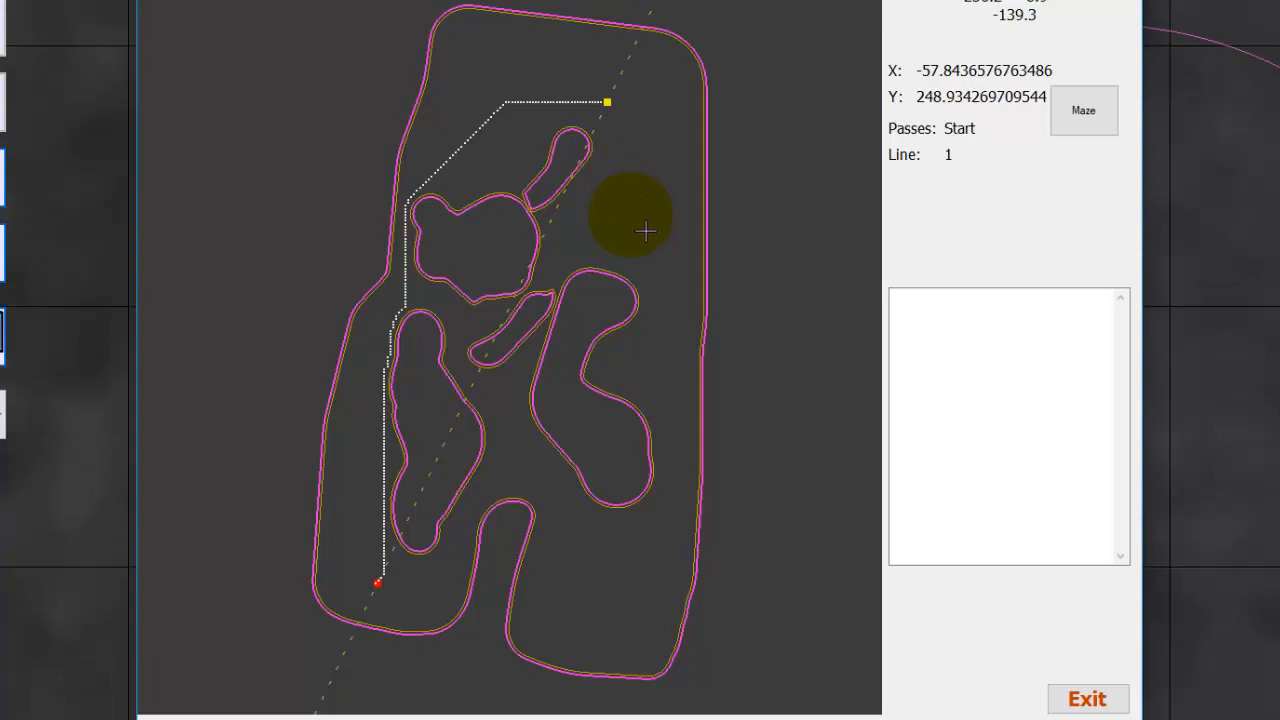